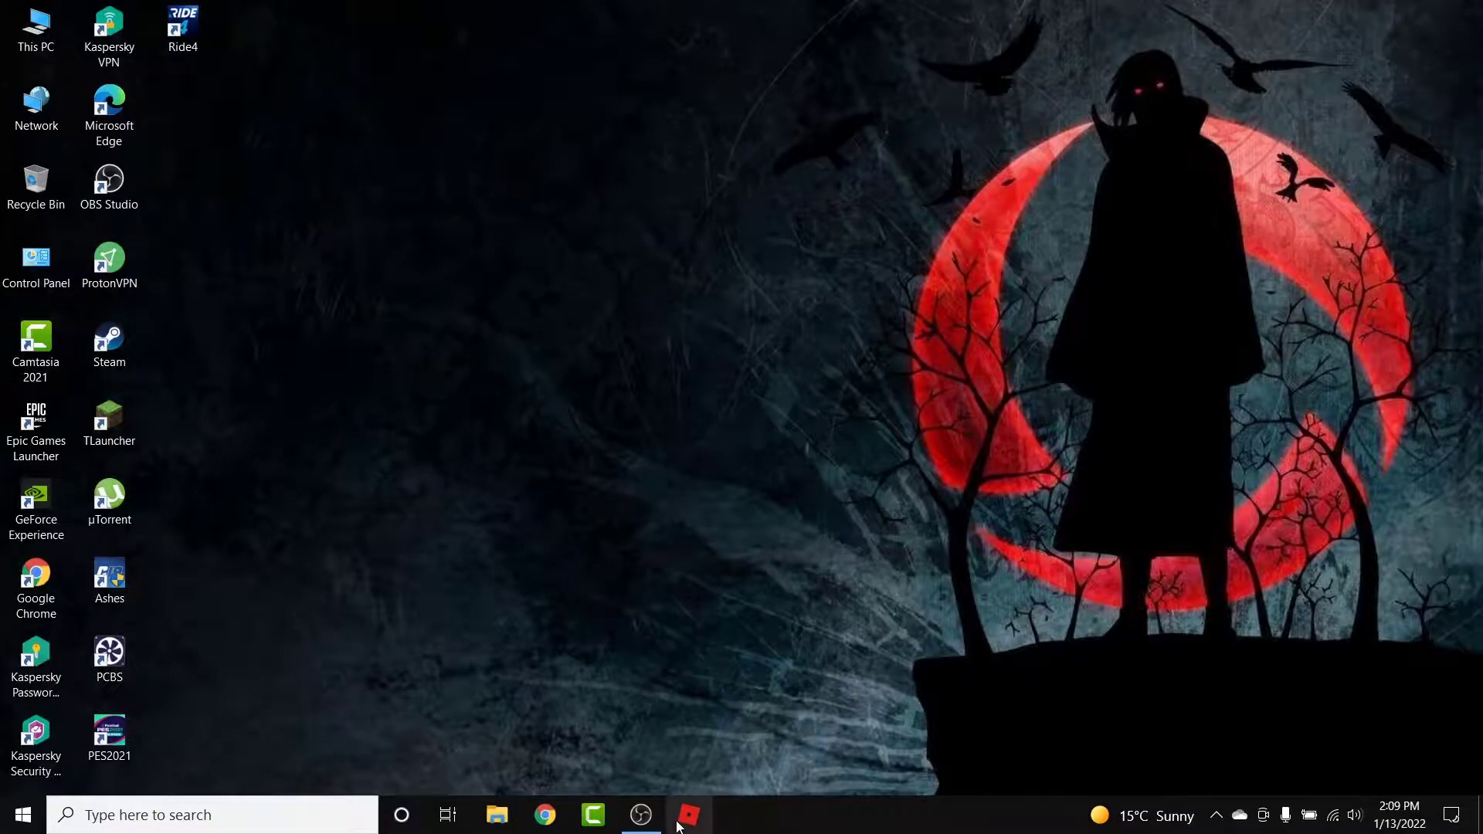
Launch Roblox from the taskbar and go to its account Settings page
{"action": "left_click", "coordinate": [689, 815]}
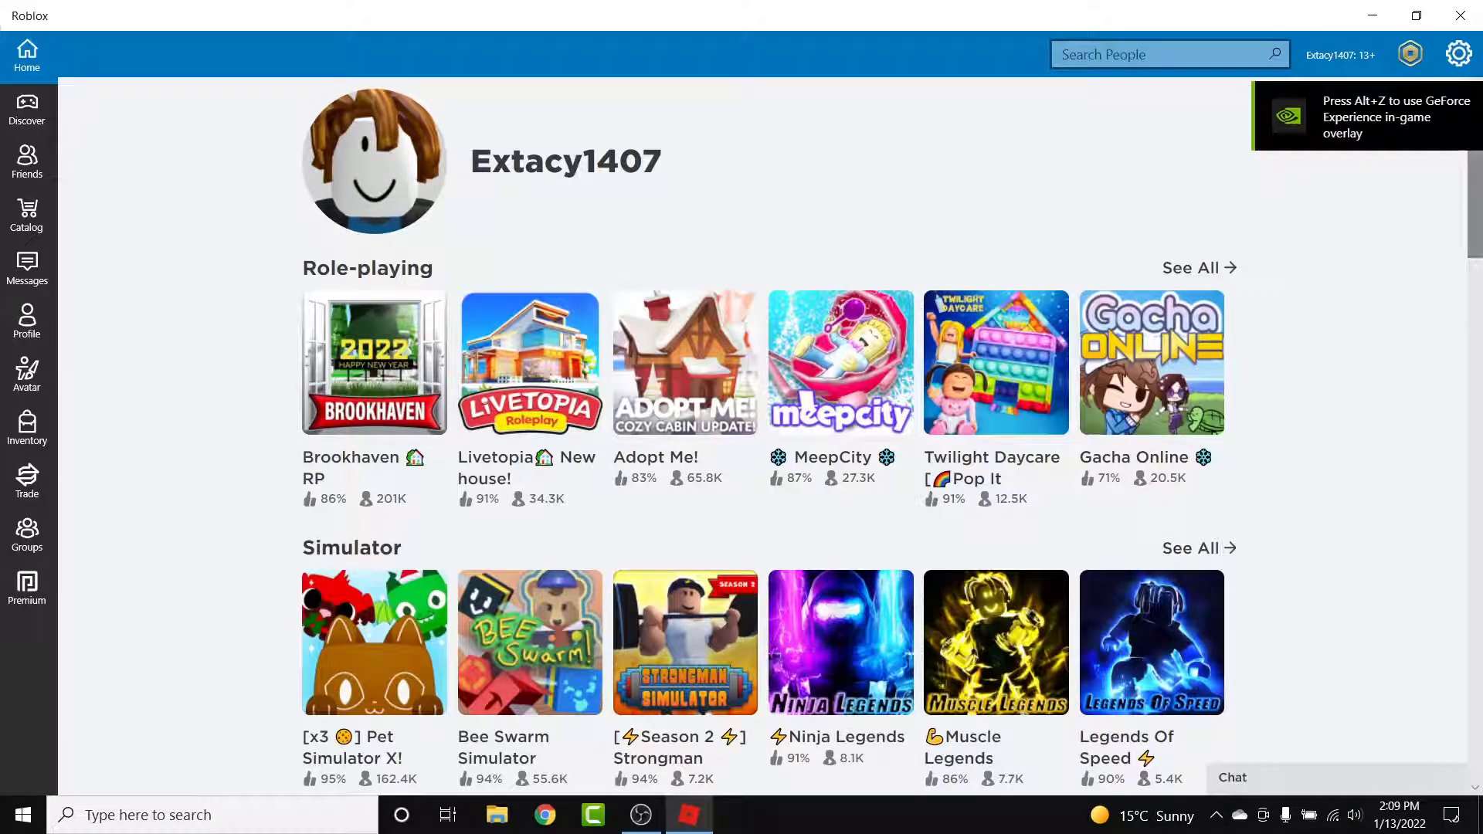
{"action": "mouse_move", "coordinate": [1458, 14]}
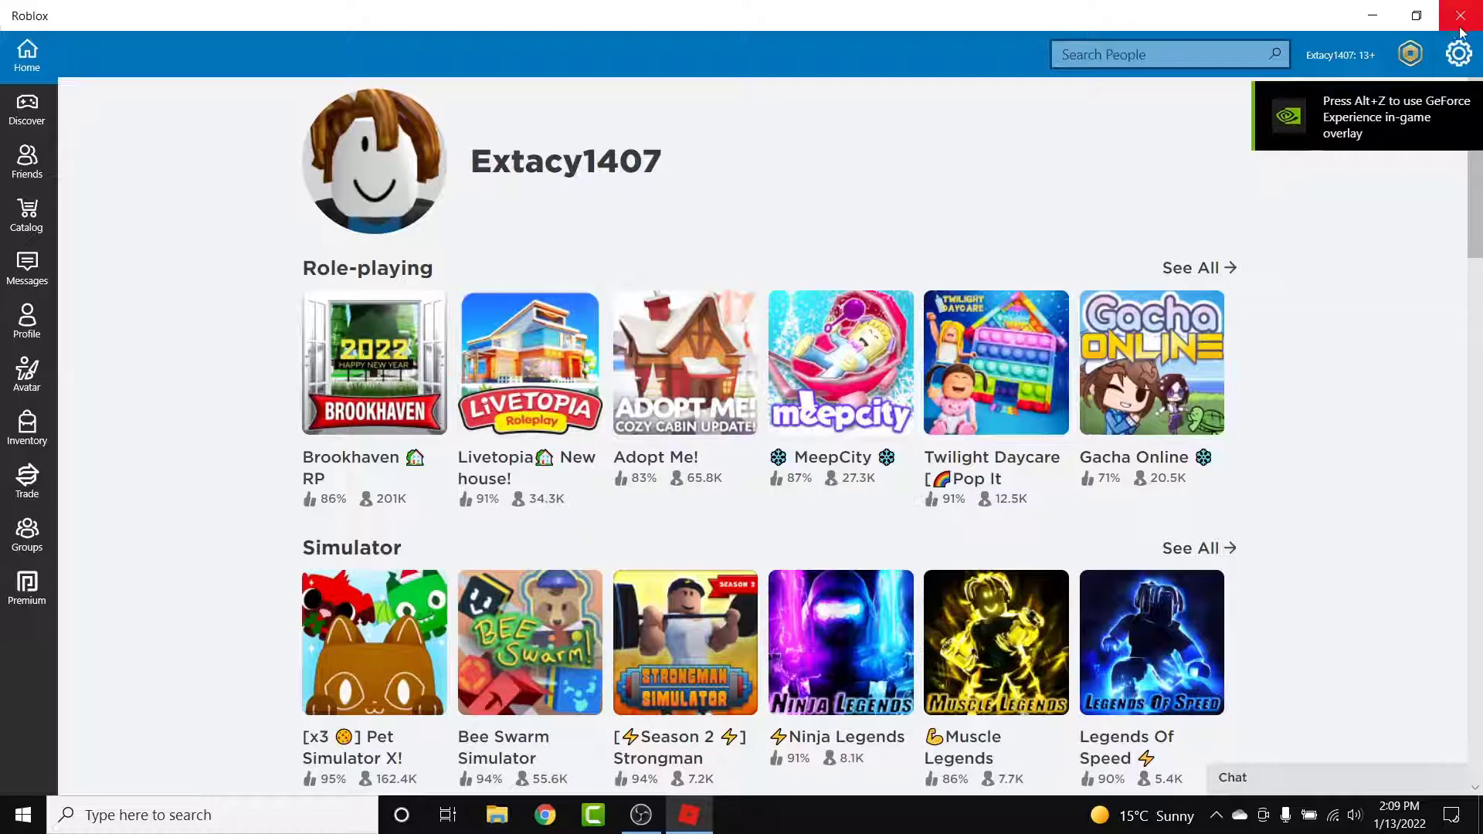
{"action": "left_click", "coordinate": [1458, 53]}
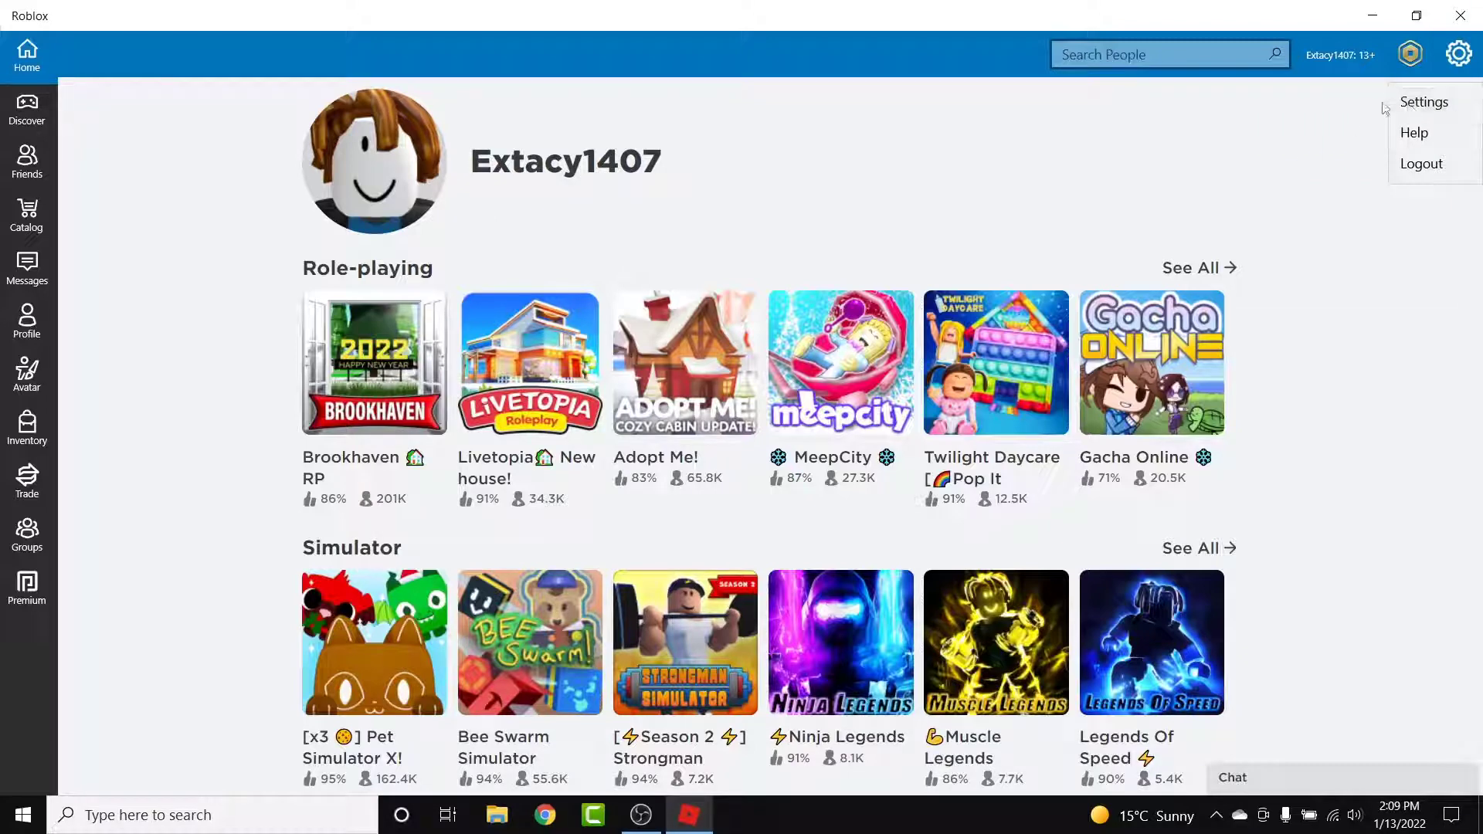
{"action": "mouse_move", "coordinate": [1451, 102]}
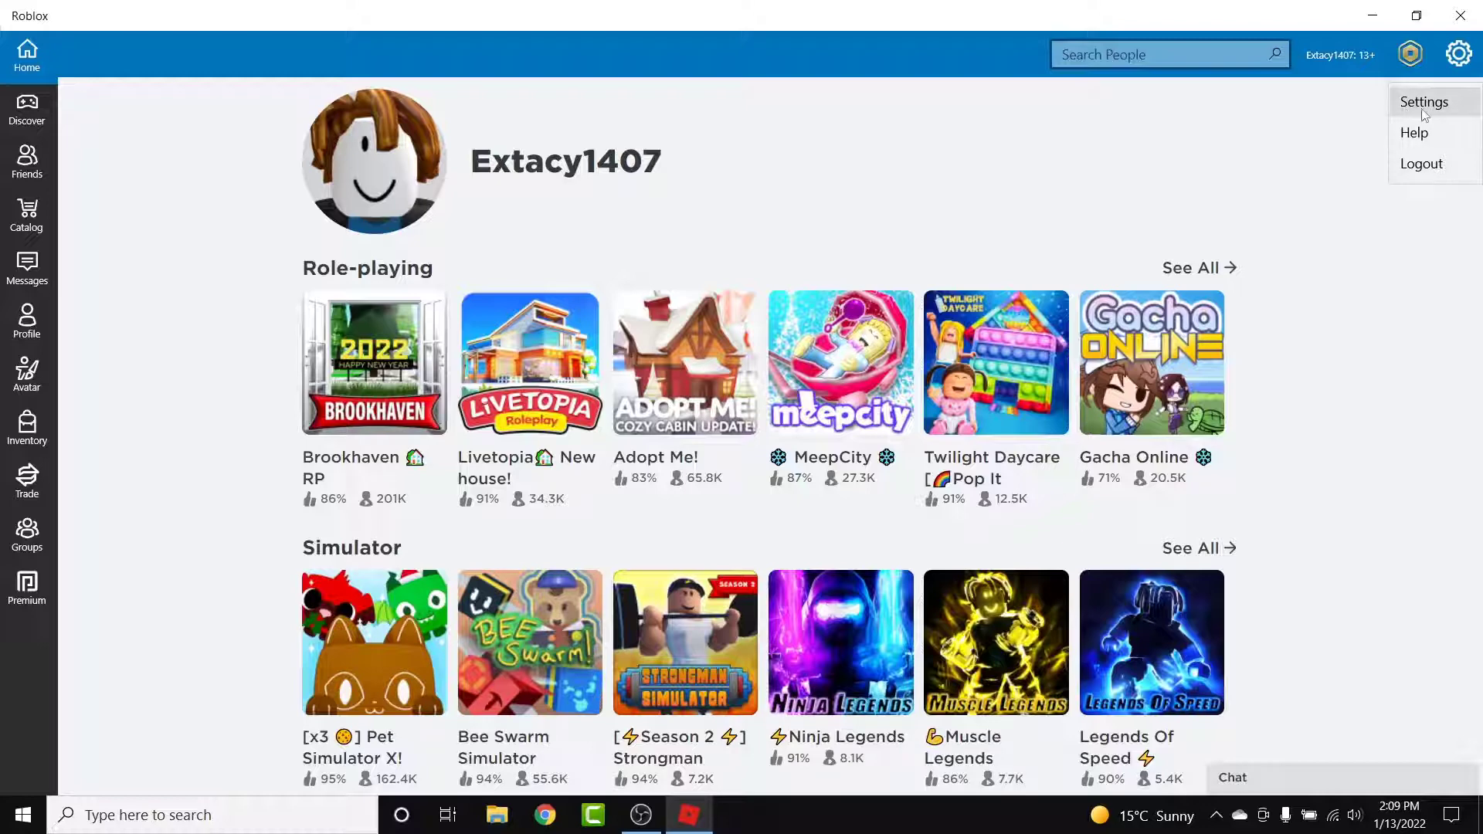
{"action": "left_click", "coordinate": [1423, 101]}
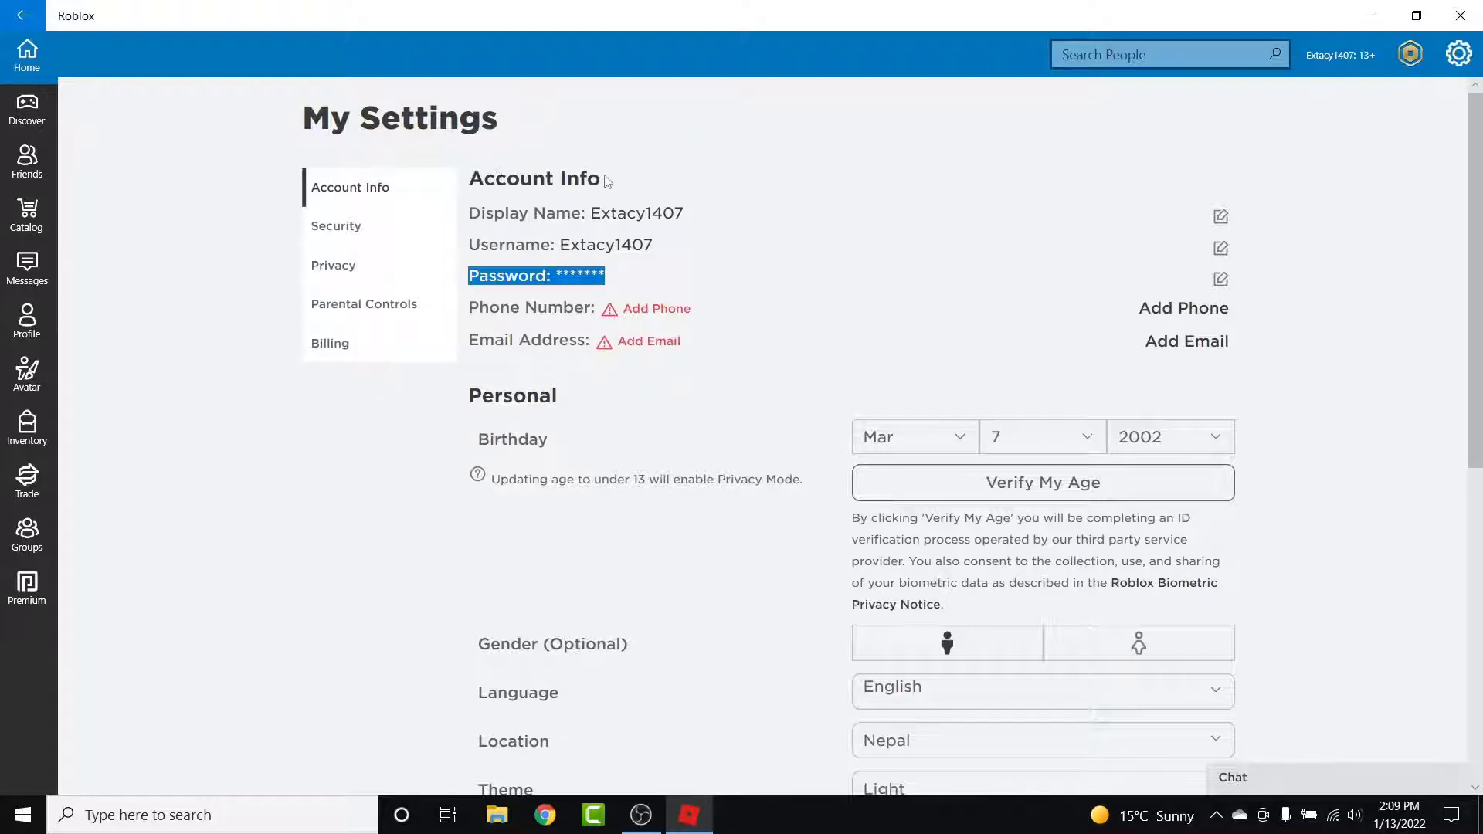
{"action": "mouse_move", "coordinate": [1264, 298]}
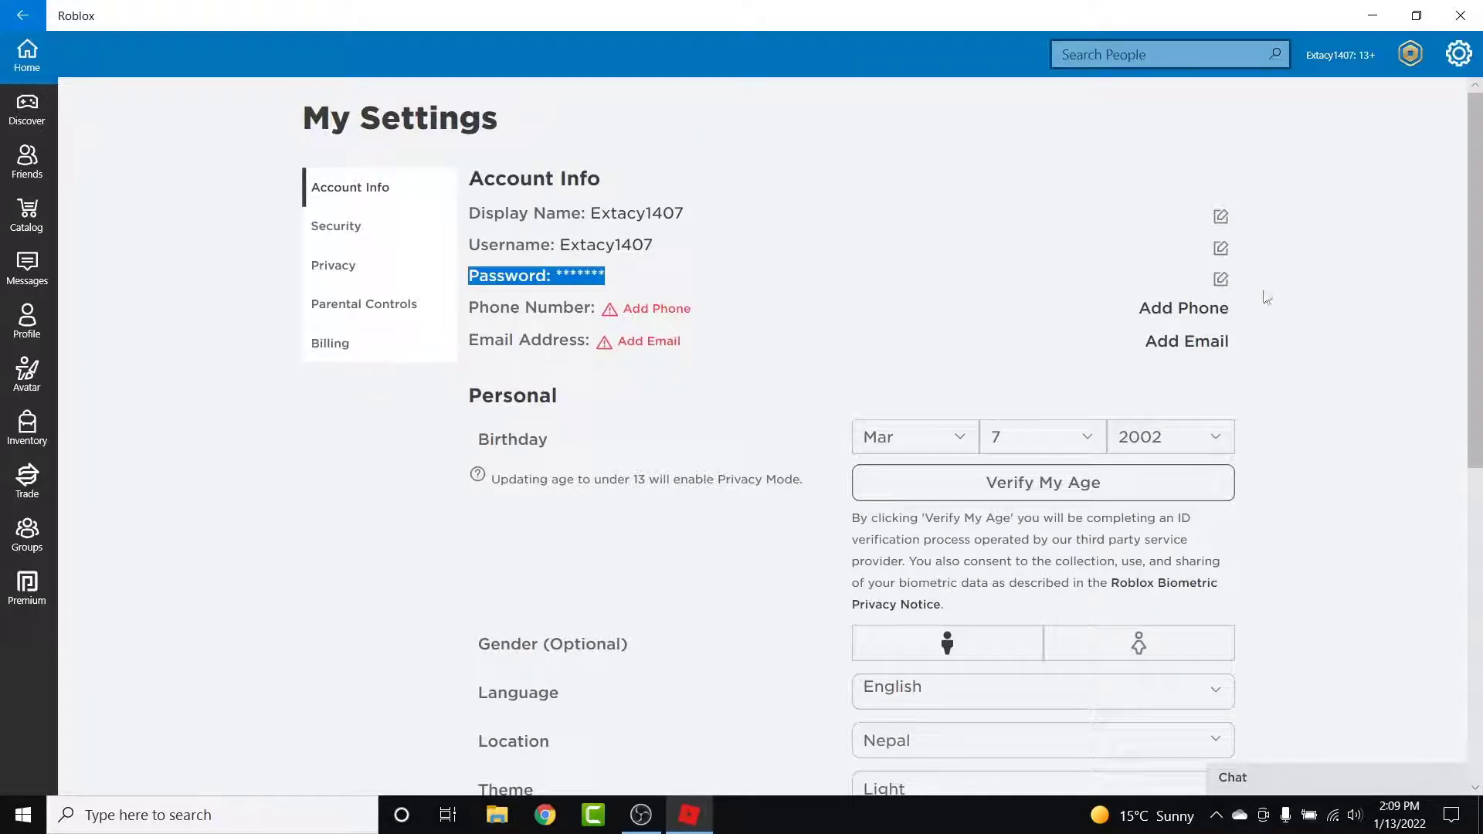
Edit the Password field, enter current and new passwords, and submit the update
{"action": "left_click", "coordinate": [1220, 280]}
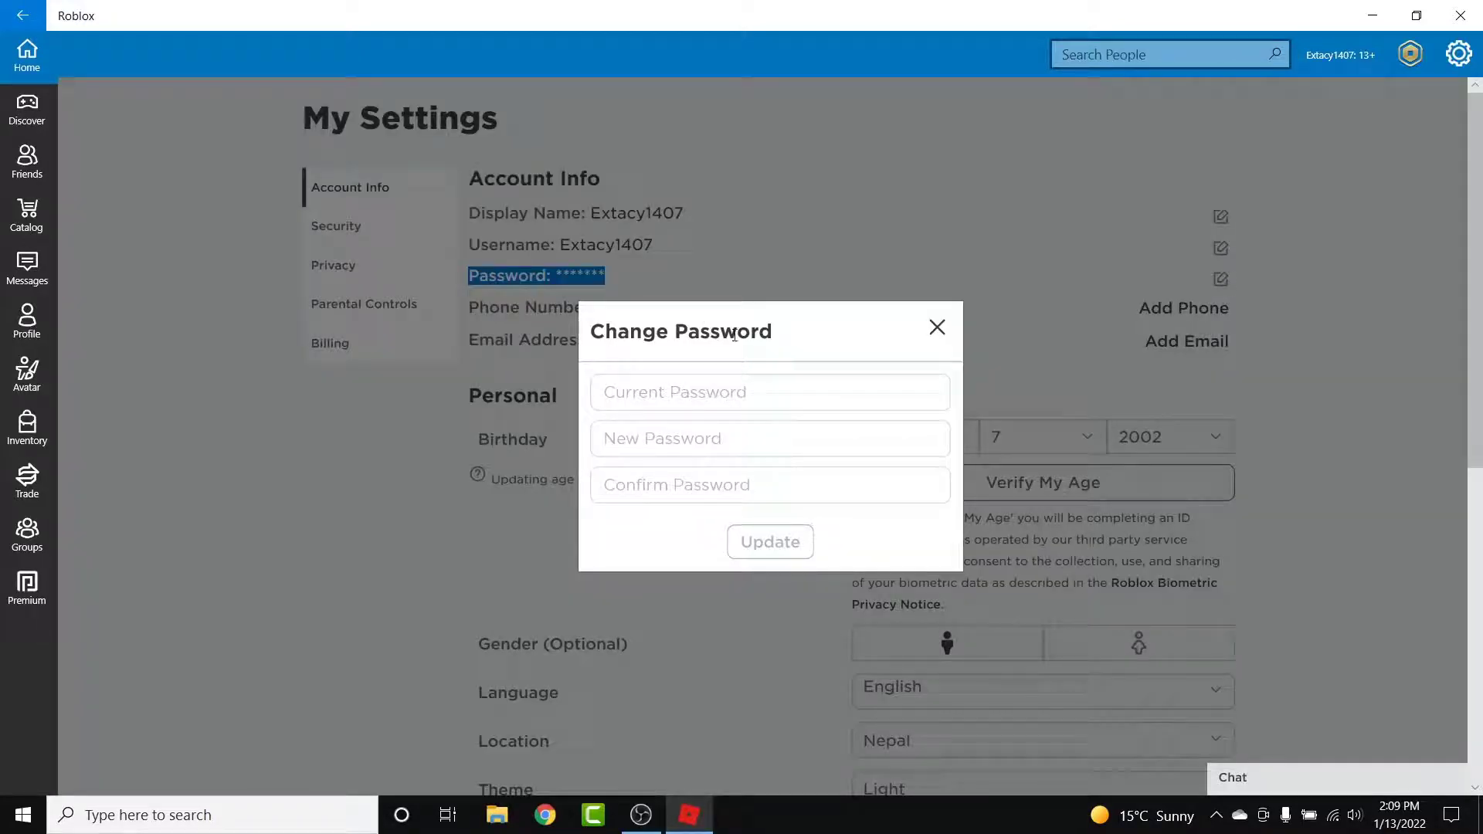
{"action": "mouse_move", "coordinate": [670, 287]}
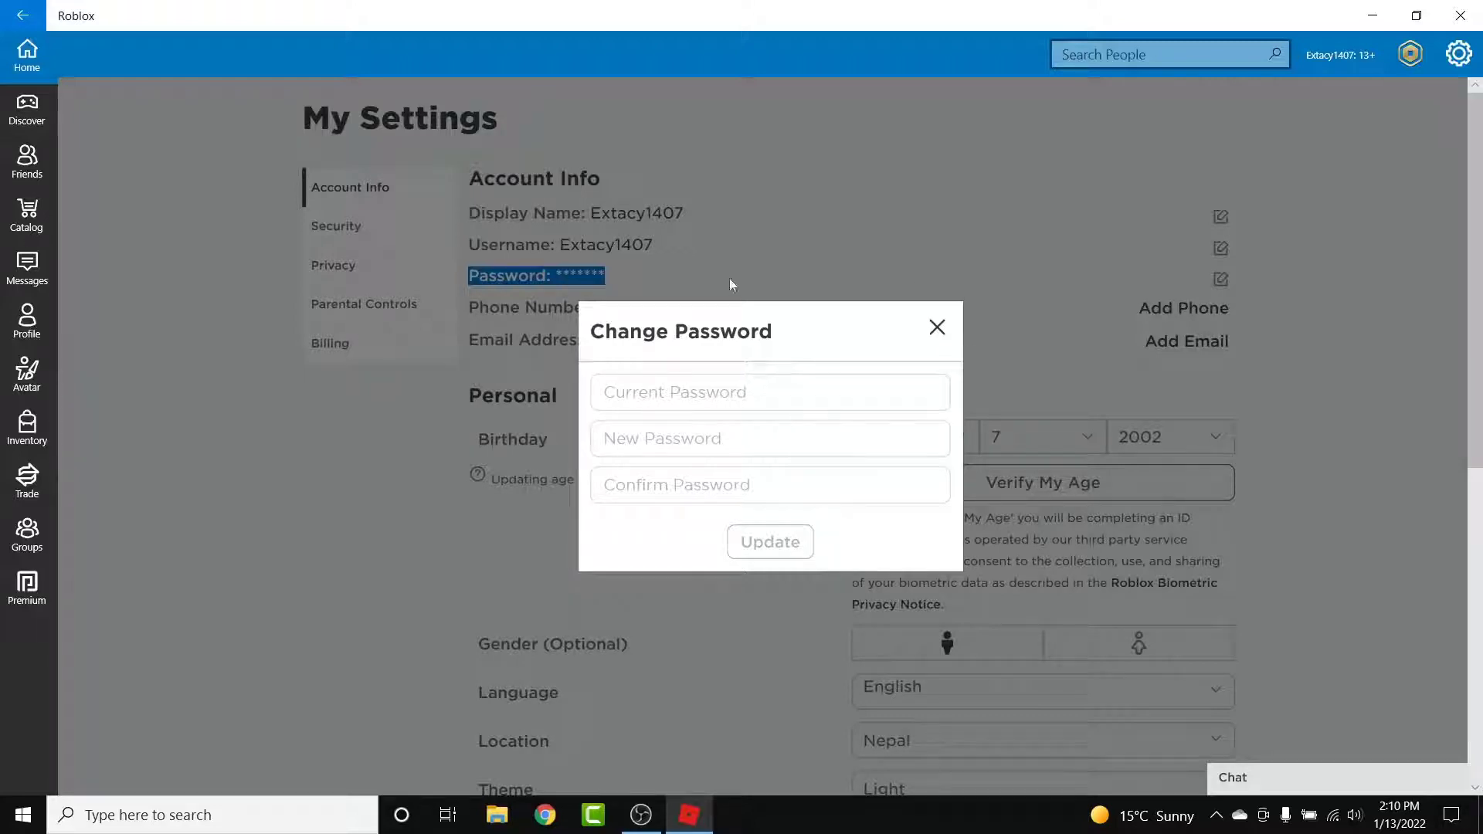
{"action": "mouse_move", "coordinate": [988, 259]}
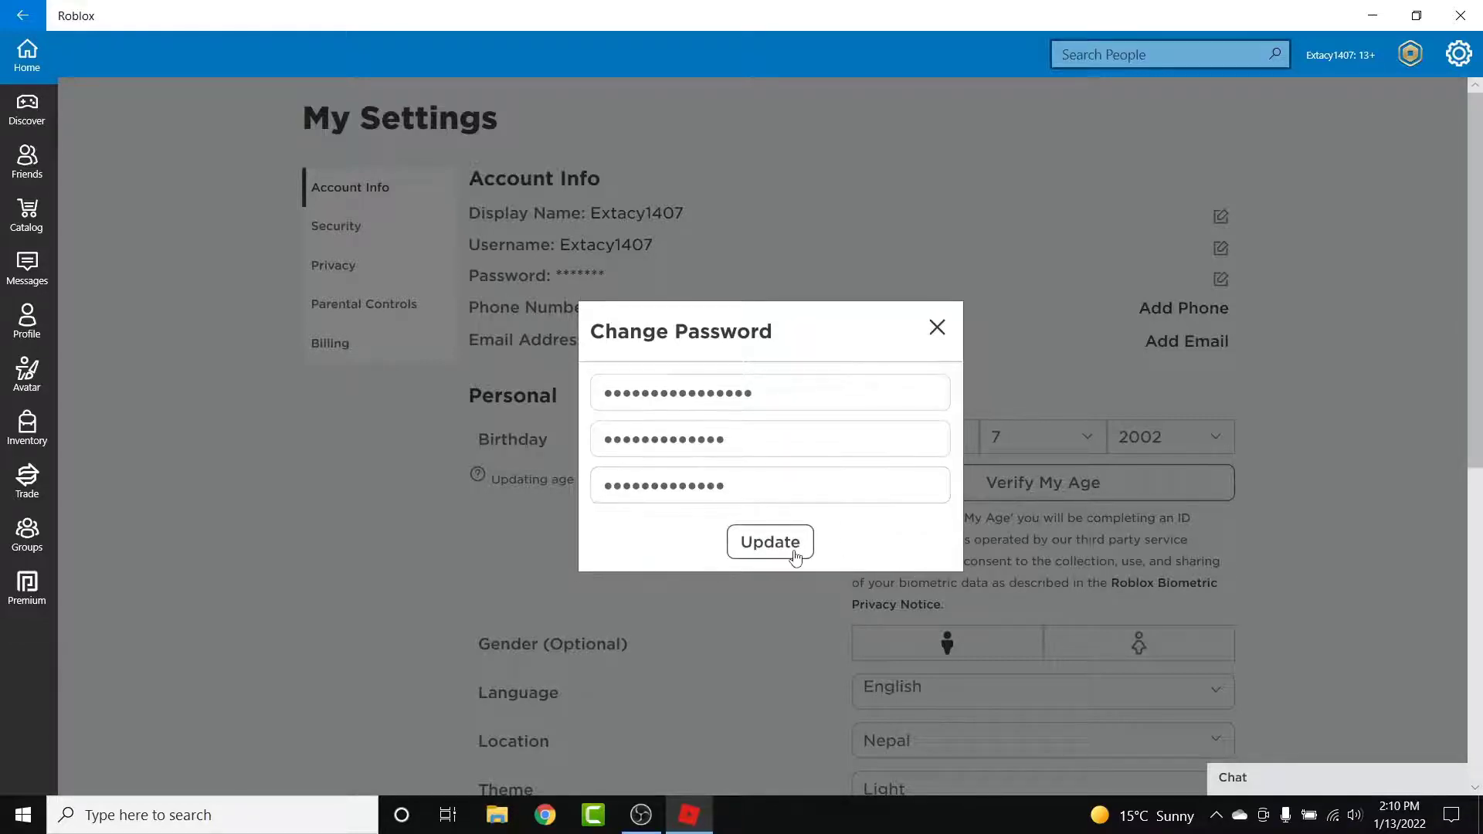
{"action": "left_click", "coordinate": [770, 542]}
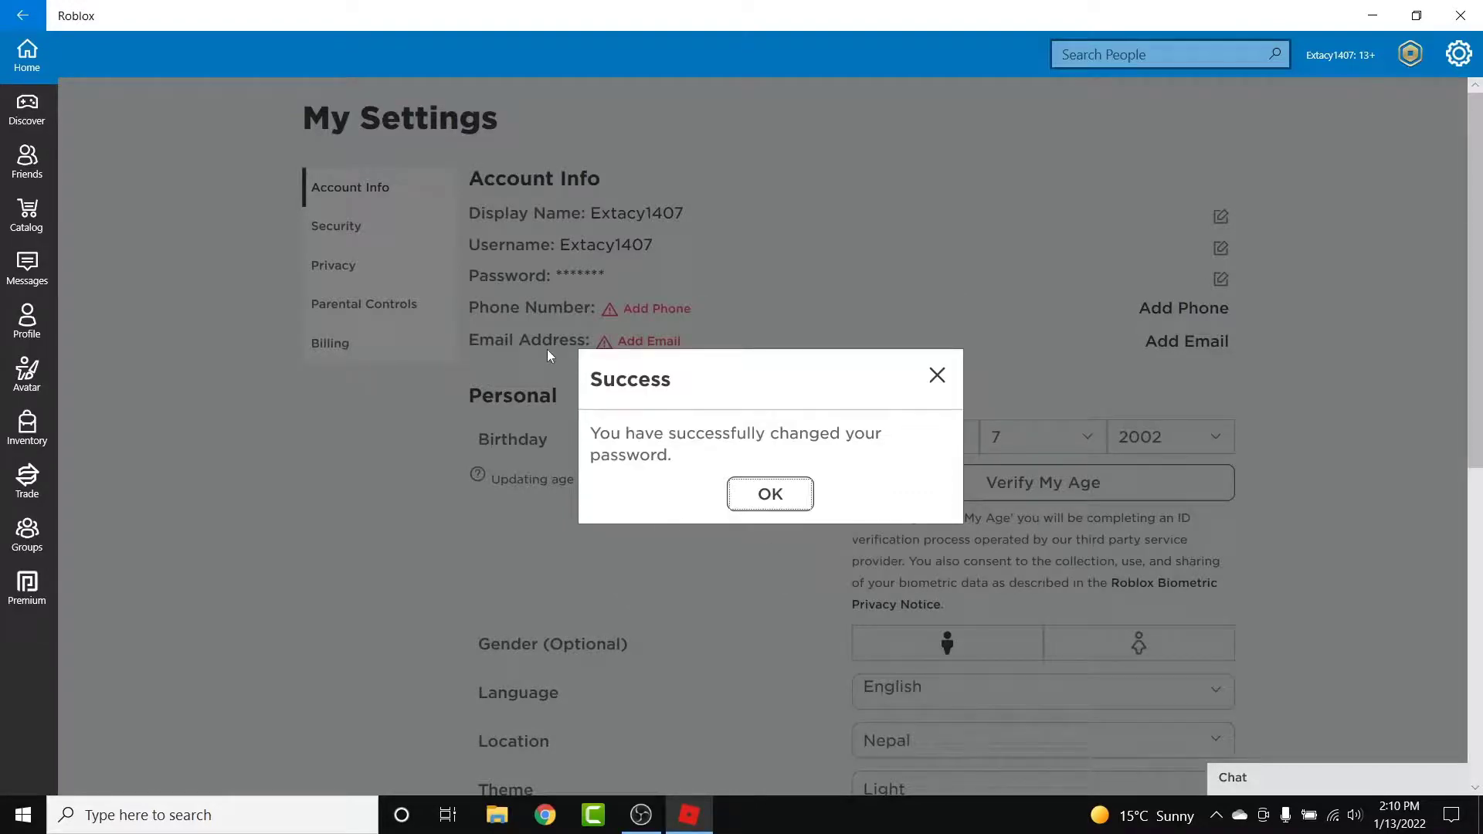
{"action": "mouse_move", "coordinate": [485, 576]}
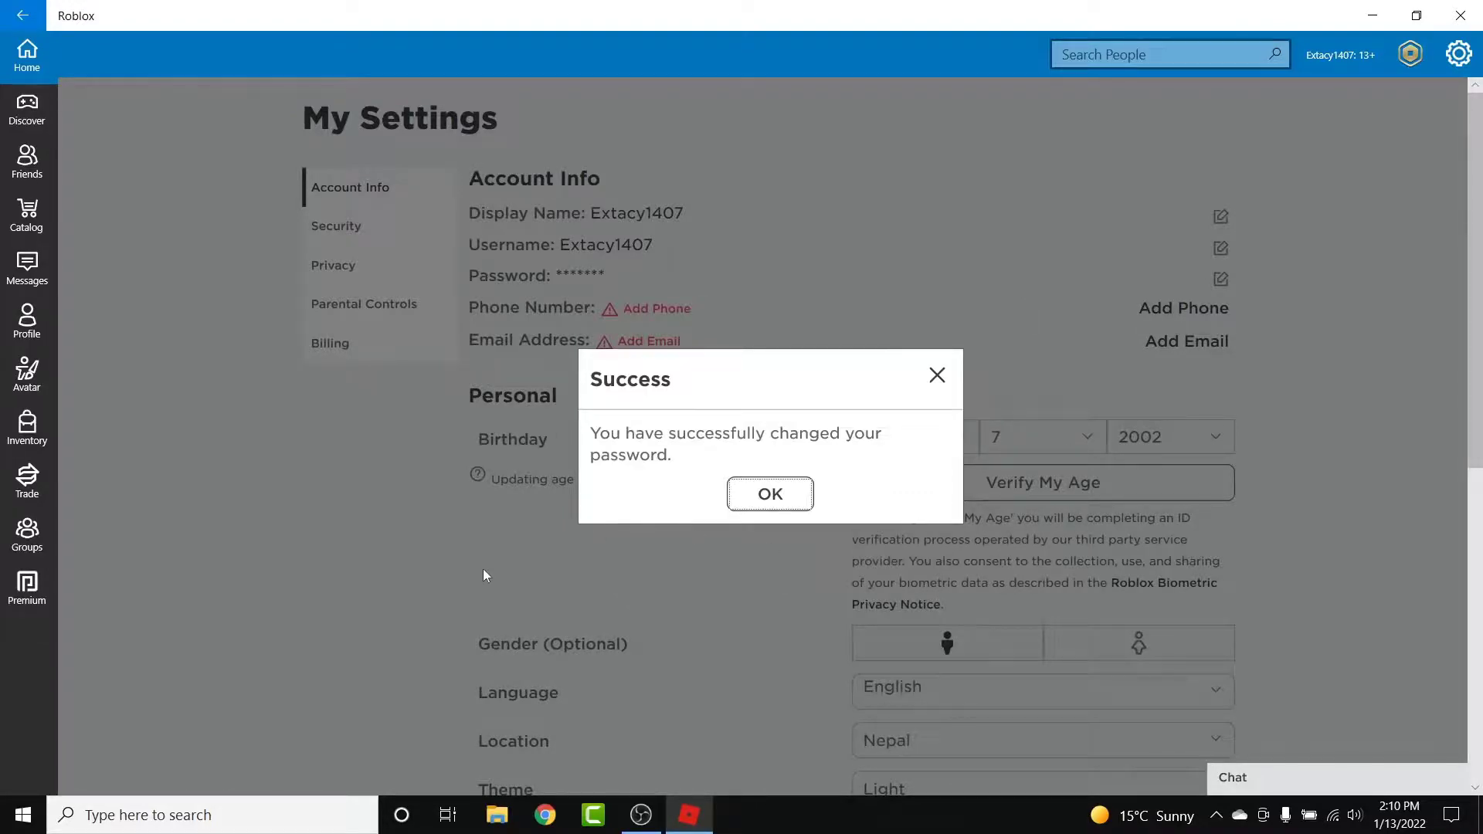